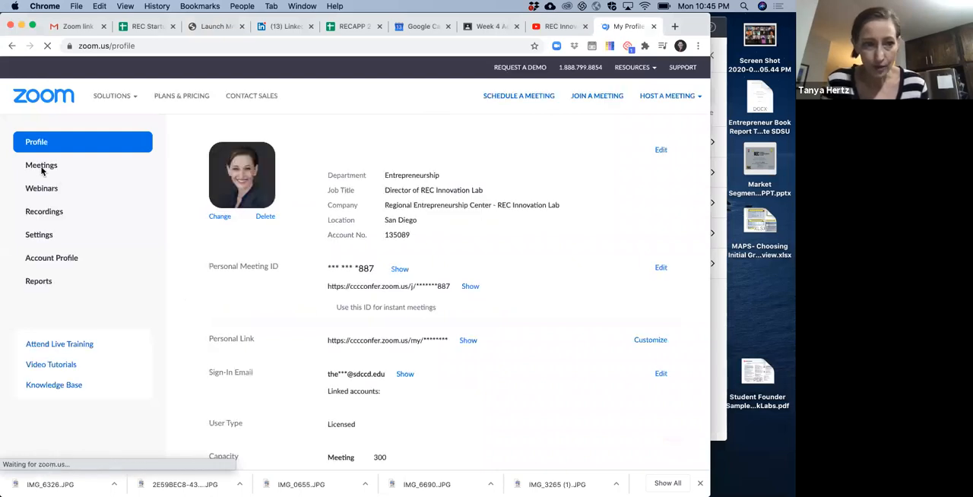
# - Show the full Personal Meeting ID link on the Profile page, dismissing the stray browser menu
pyautogui.click(40, 234)
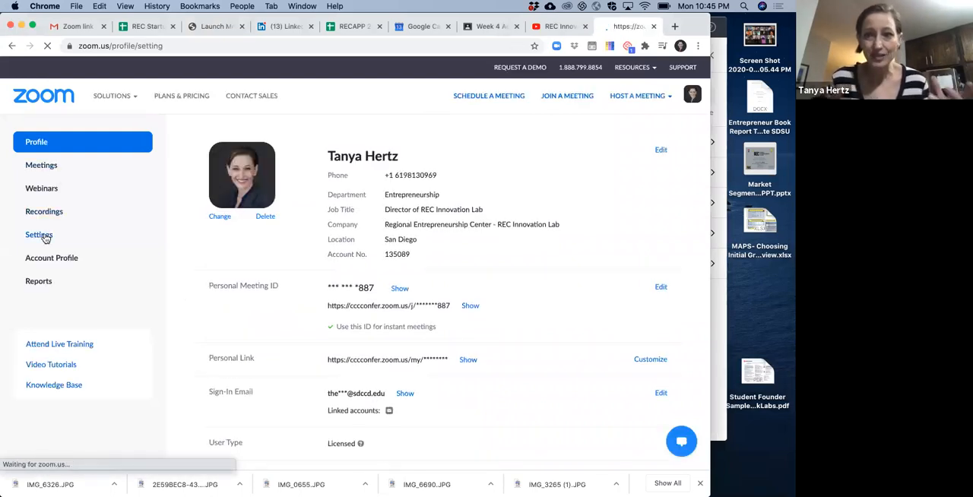
pyautogui.click(39, 234)
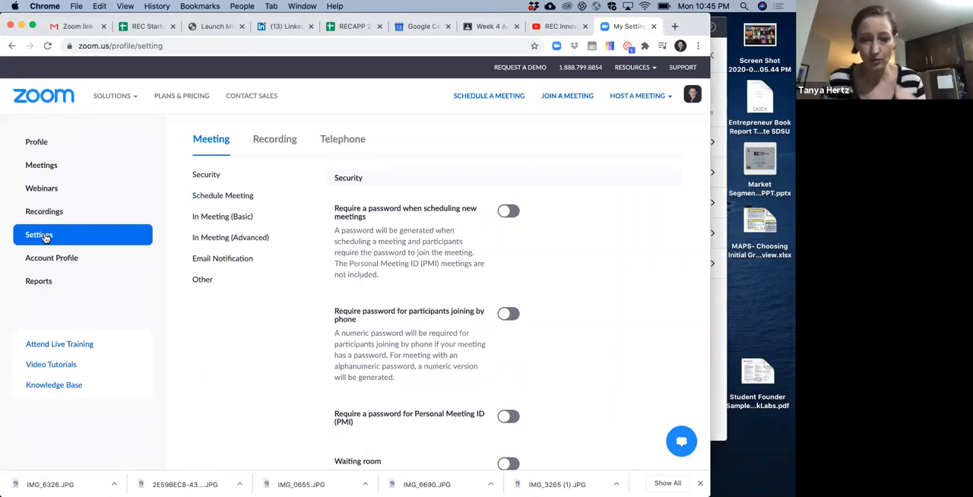
pyautogui.moveTo(37, 143)
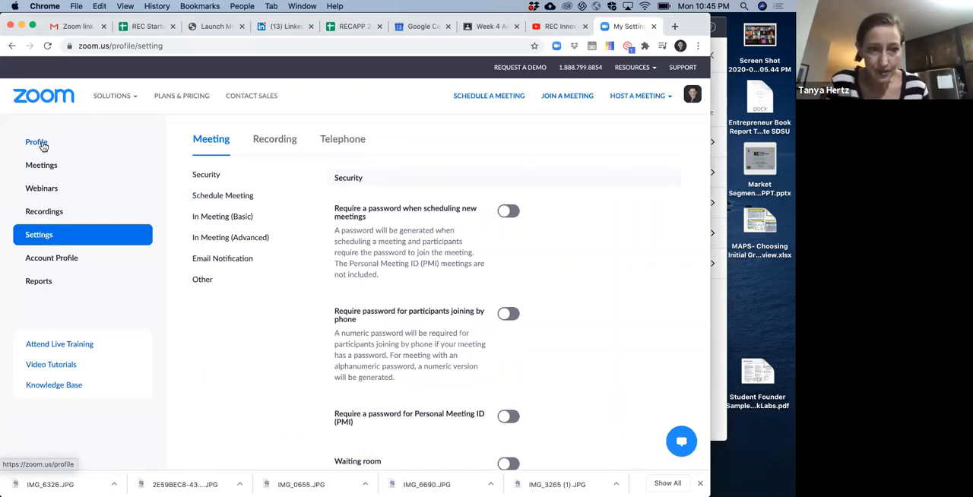
pyautogui.click(37, 142)
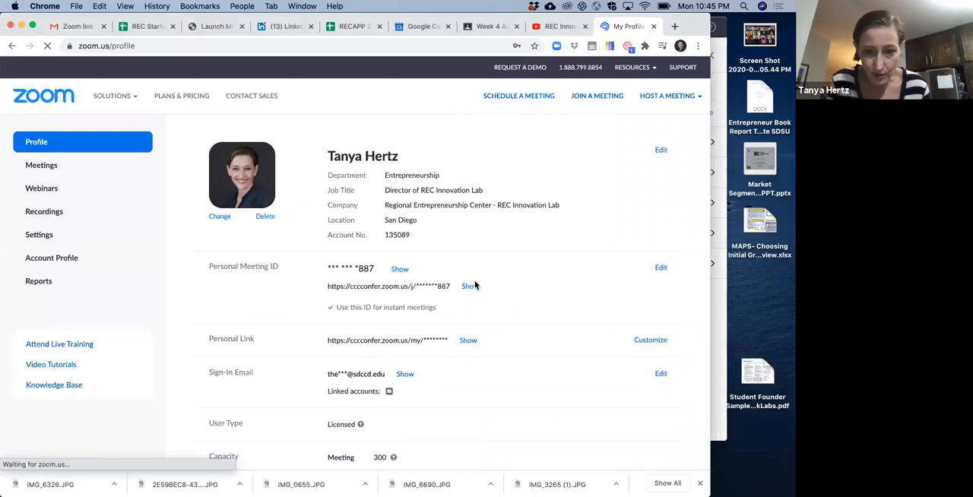
pyautogui.click(469, 286)
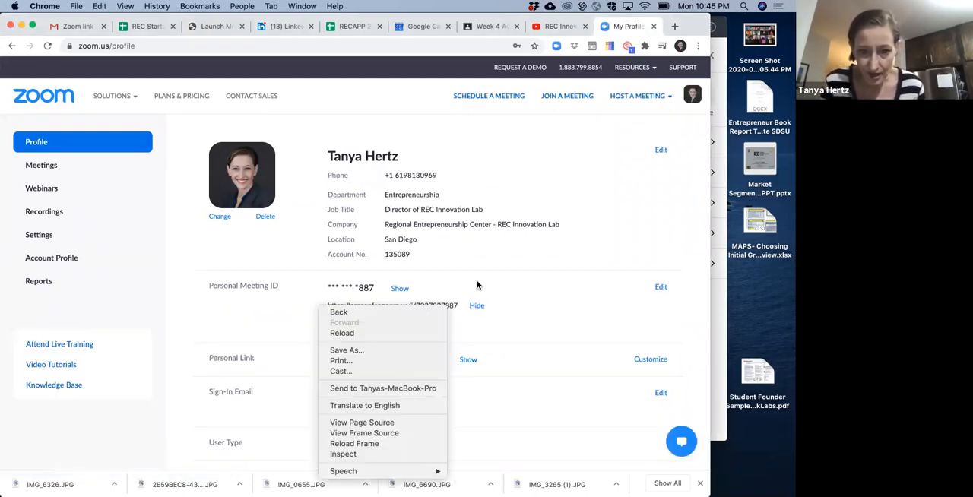
pyautogui.click(474, 297)
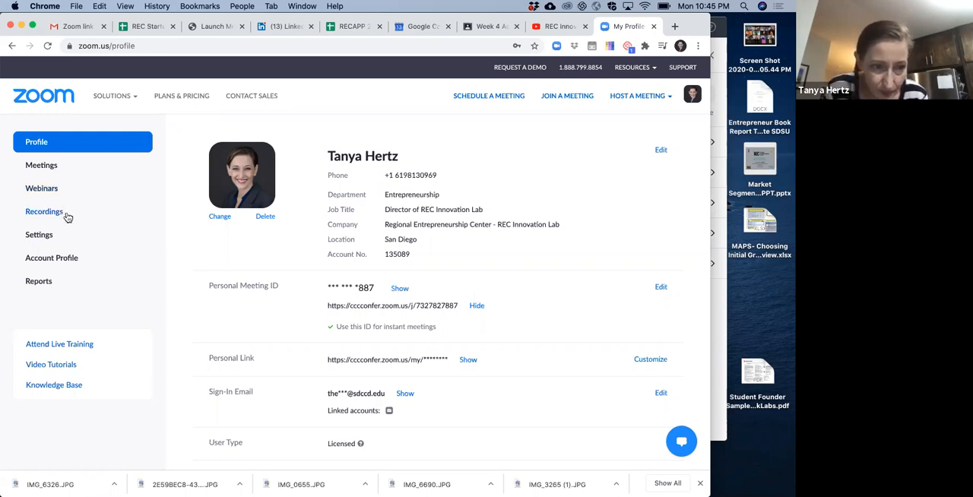
# - Review the Meeting tab's Security options such as waiting room and password requirements
pyautogui.click(40, 234)
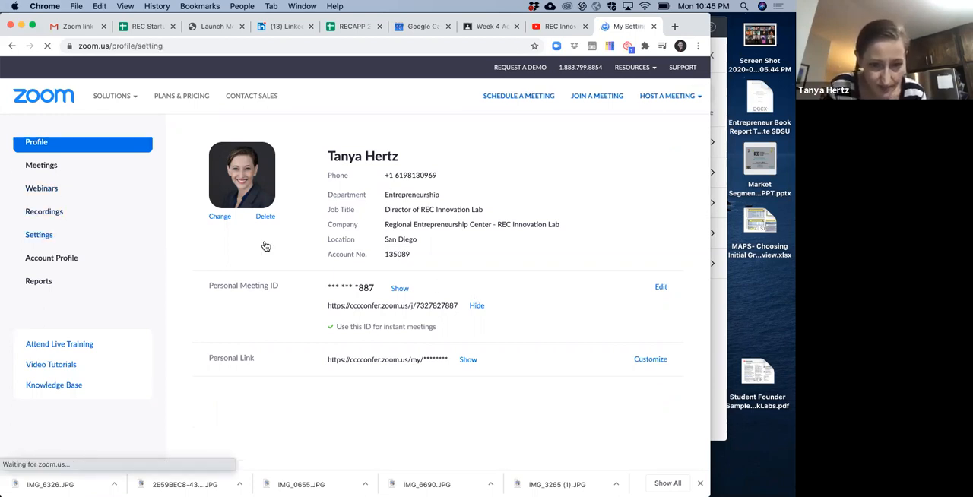
pyautogui.click(40, 234)
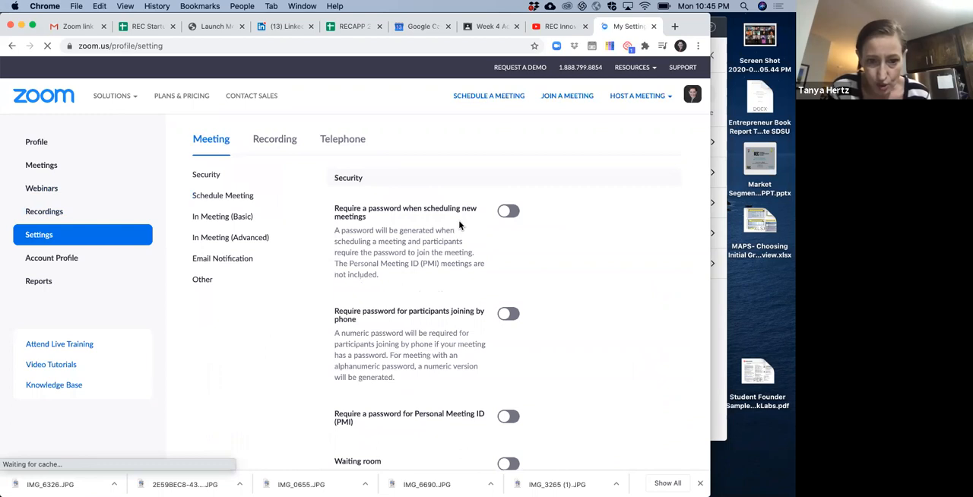
pyautogui.scroll(-3)
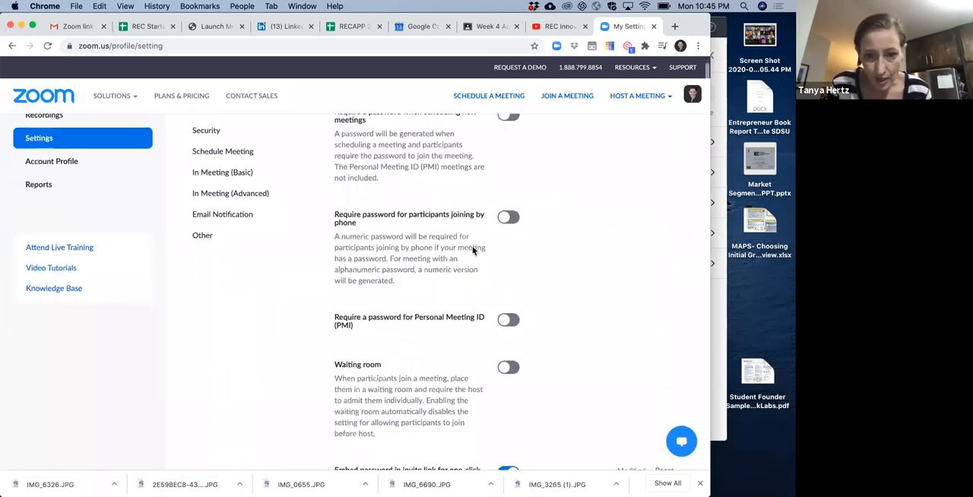
pyautogui.scroll(-3)
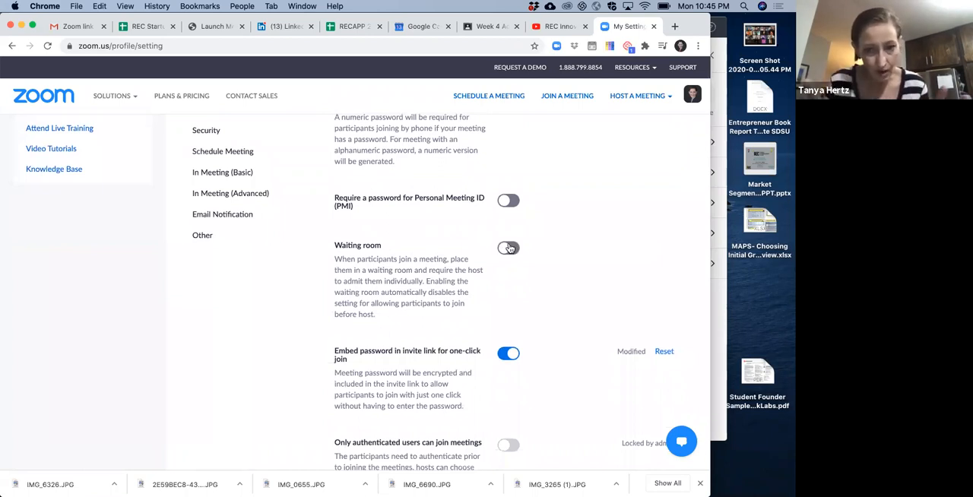
pyautogui.click(508, 248)
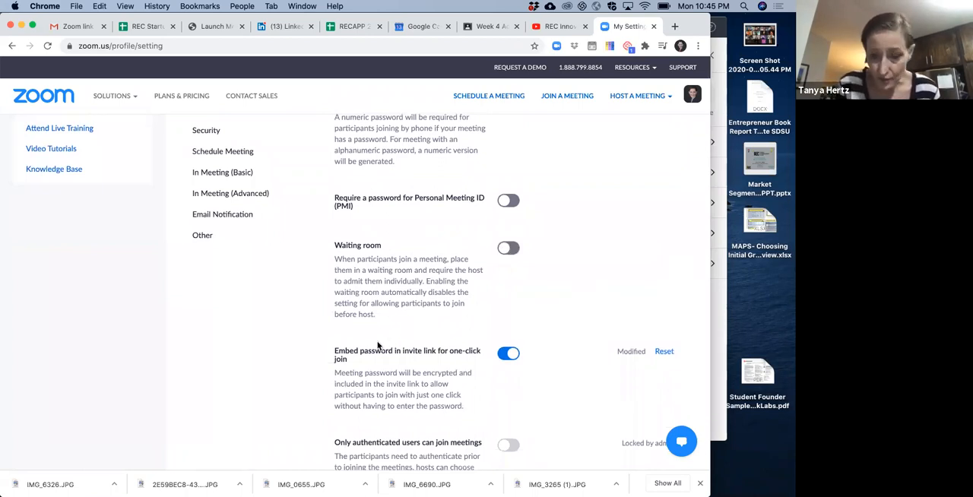
pyautogui.moveTo(357, 348)
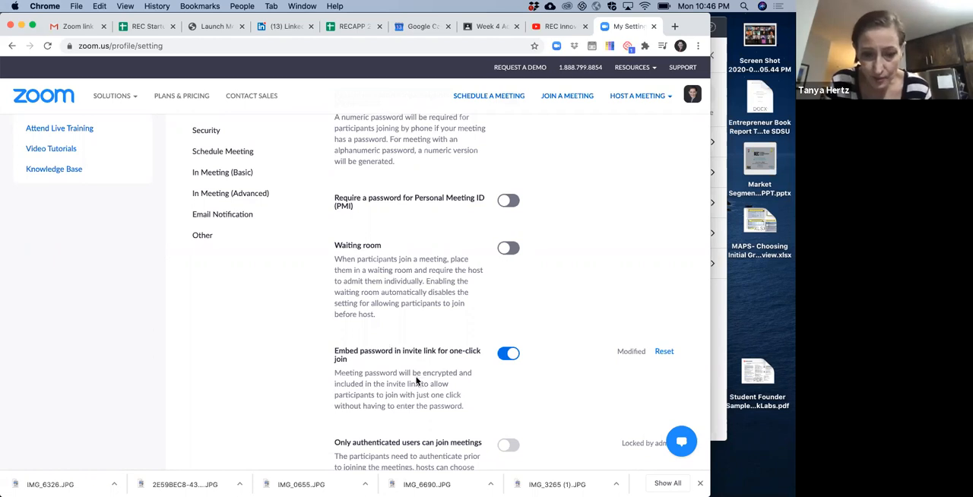
pyautogui.scroll(-3)
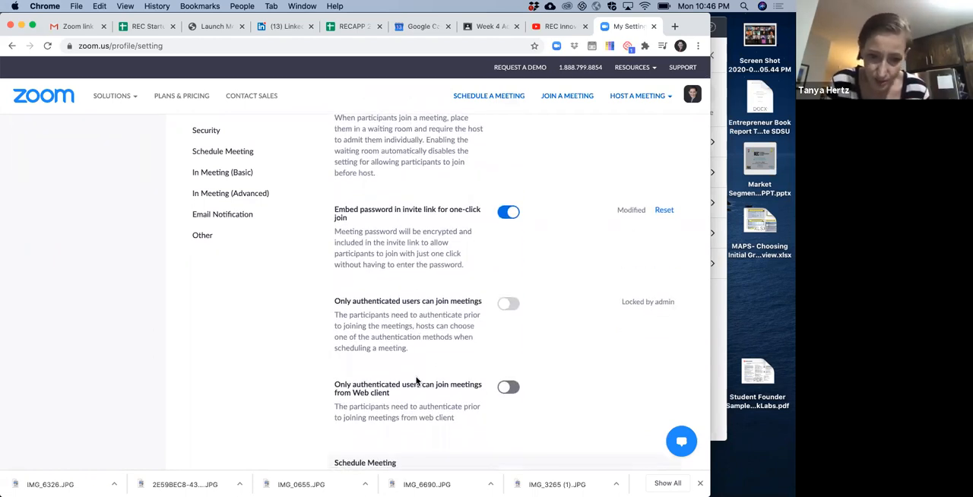
pyautogui.scroll(-3)
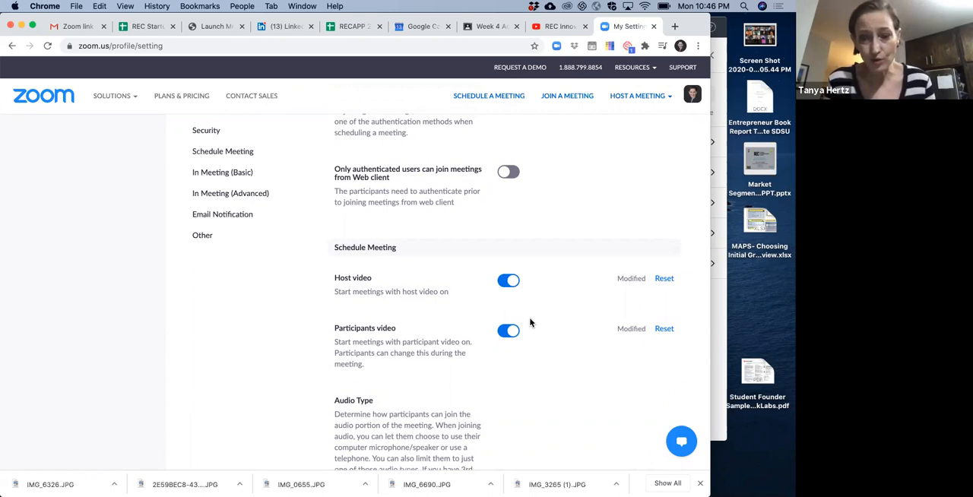
pyautogui.moveTo(514, 350)
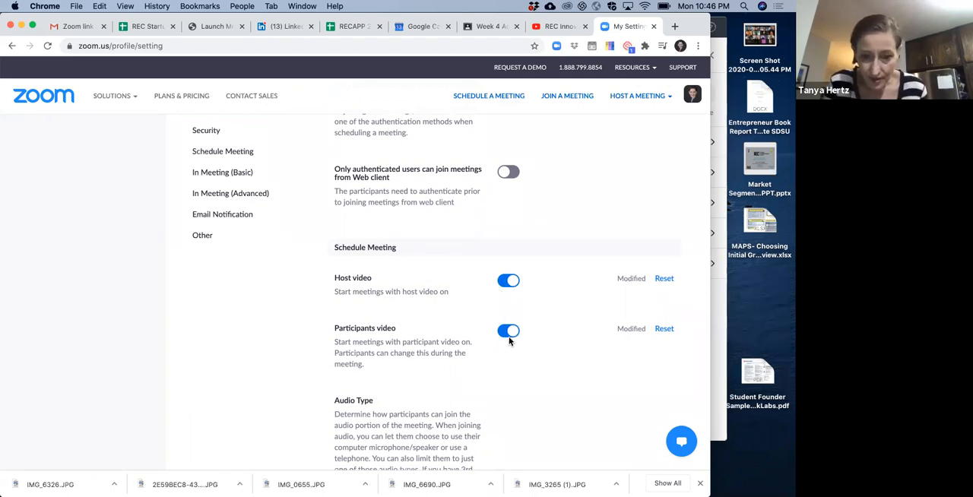
pyautogui.moveTo(499, 340)
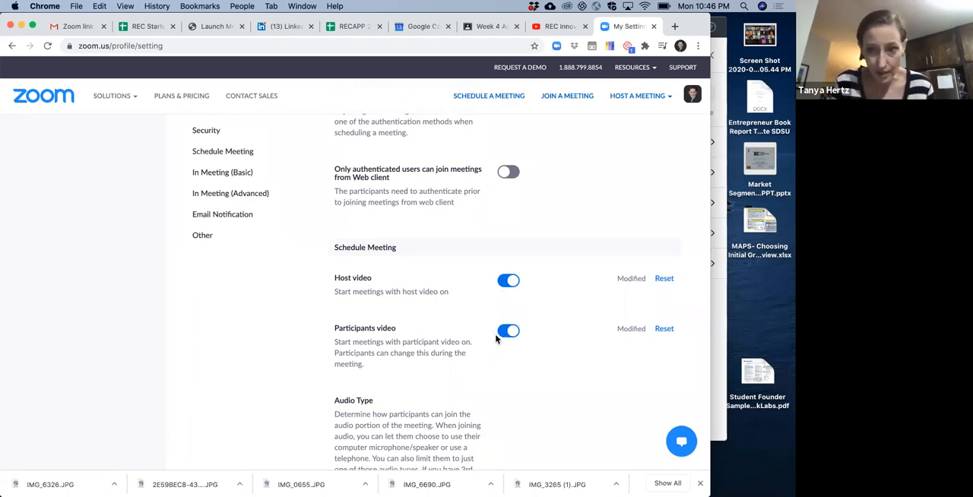
pyautogui.scroll(-3)
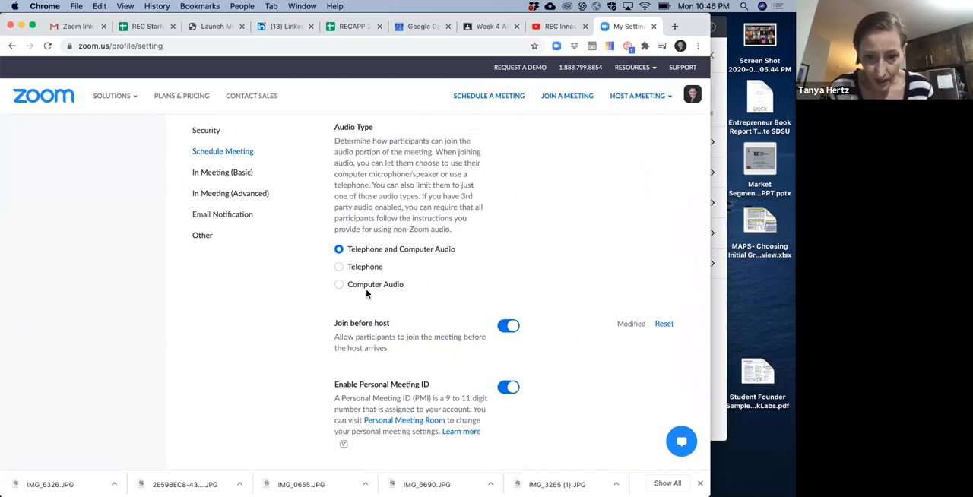
pyautogui.moveTo(491, 349)
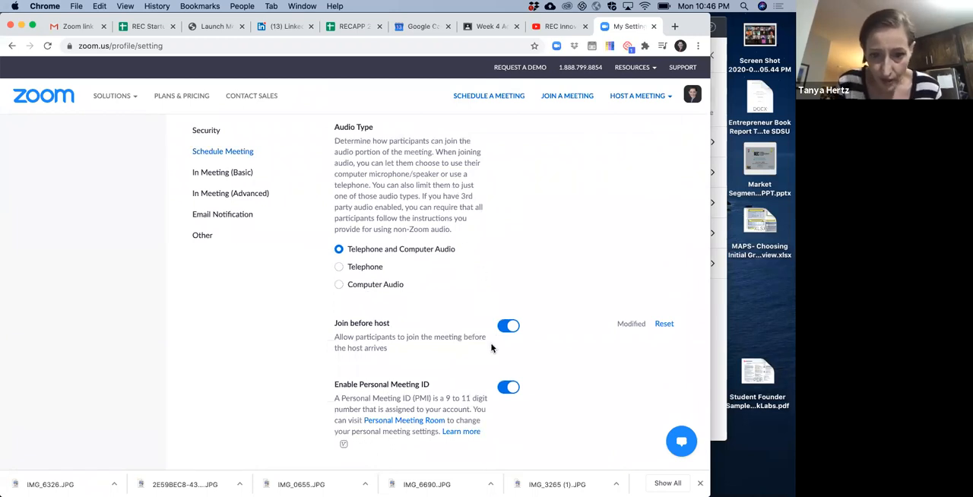
pyautogui.moveTo(489, 342)
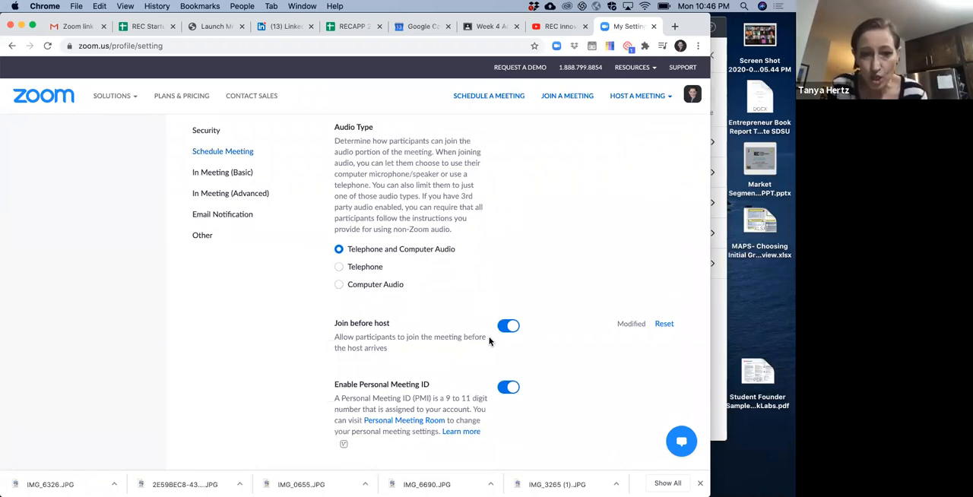
pyautogui.moveTo(365, 335)
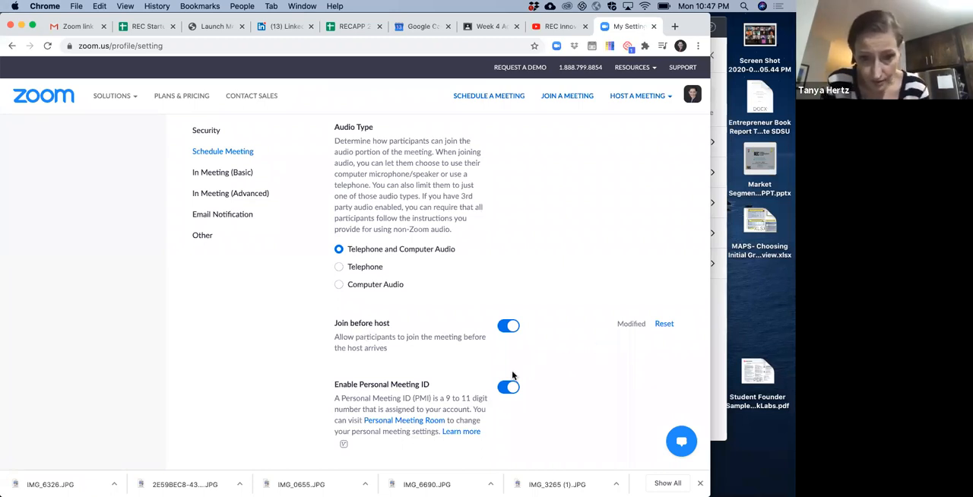
pyautogui.moveTo(543, 402)
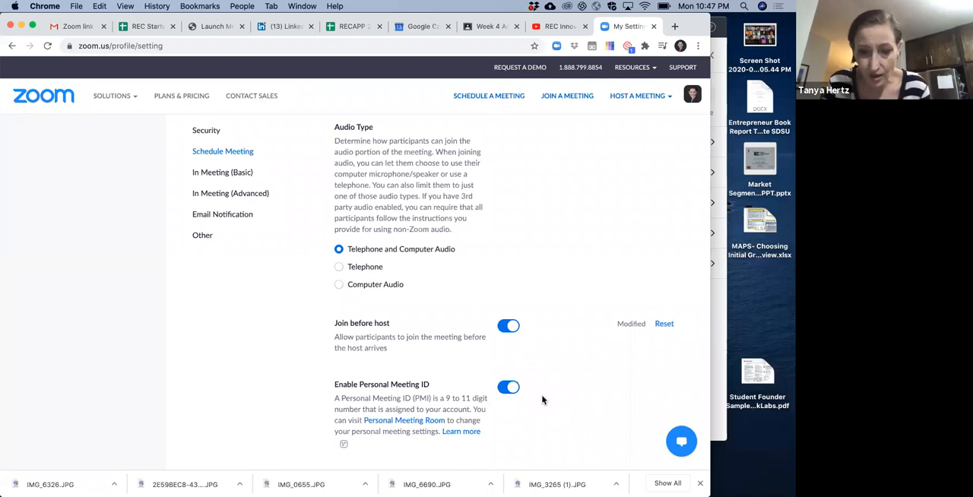
pyautogui.scroll(-3)
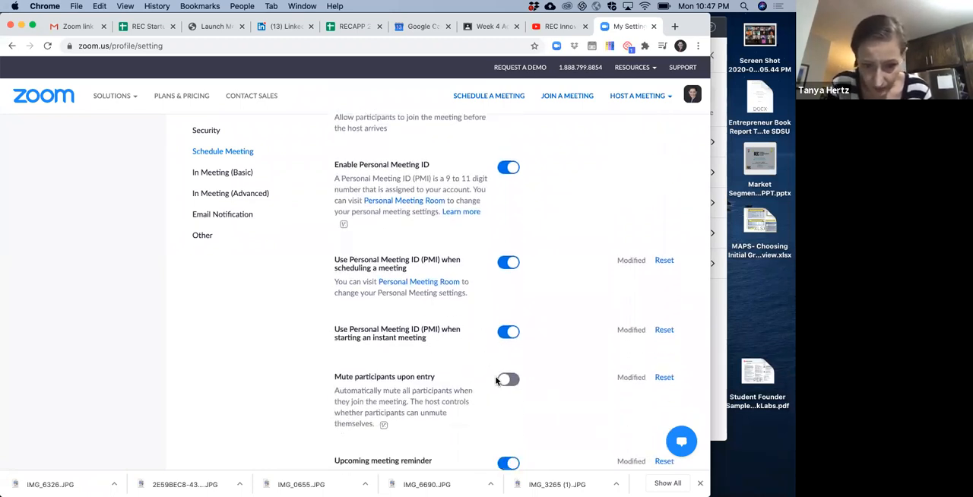
pyautogui.scroll(-3)
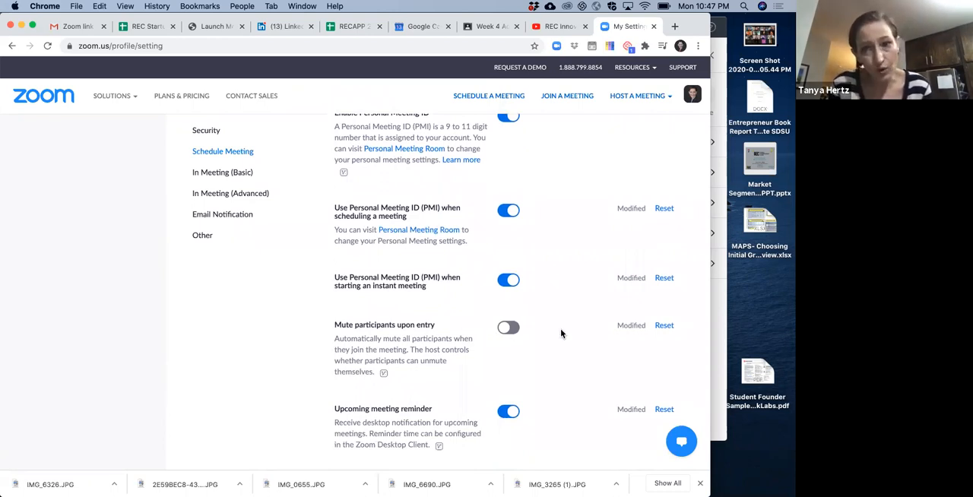
pyautogui.moveTo(541, 341)
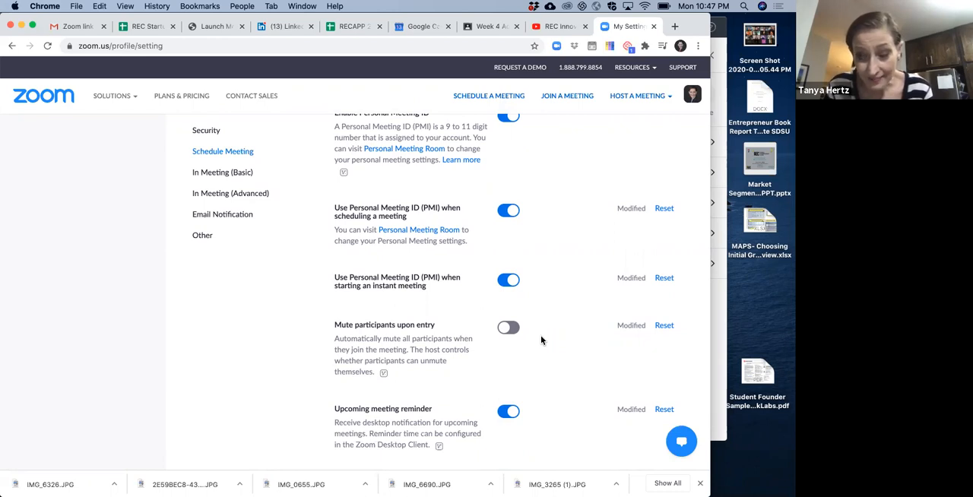
pyautogui.scroll(-3)
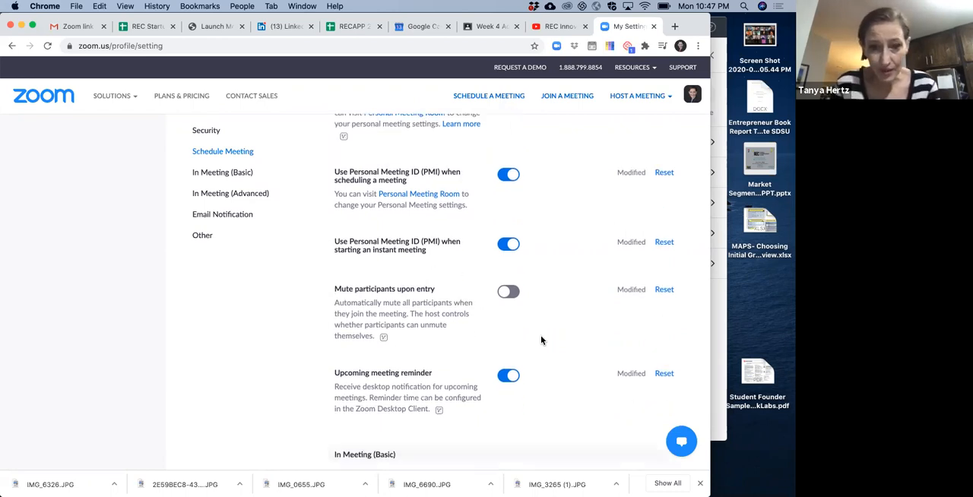
pyautogui.scroll(-3)
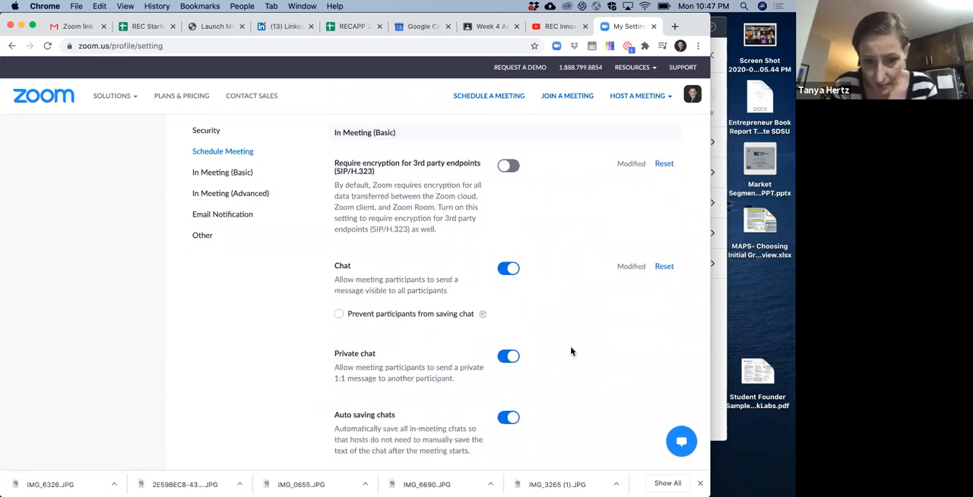
pyautogui.scroll(-3)
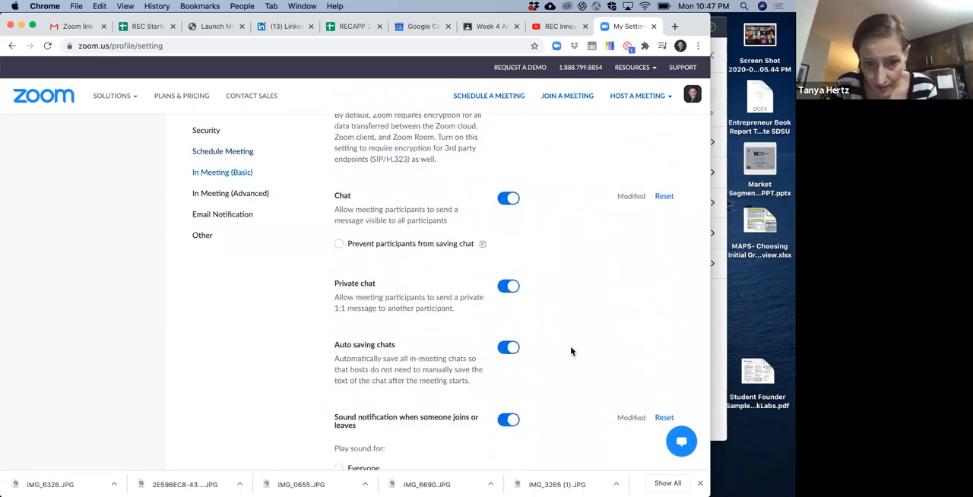
pyautogui.scroll(-3)
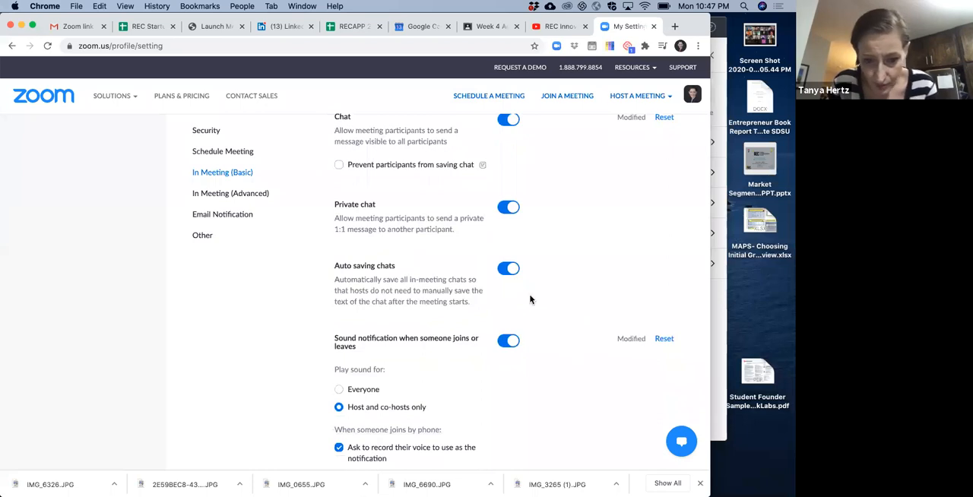
pyautogui.scroll(-3)
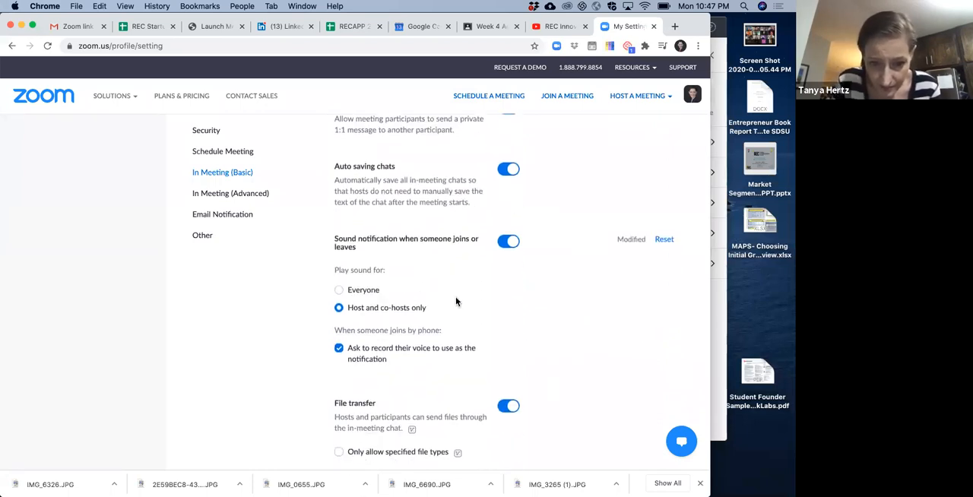
pyautogui.scroll(-3)
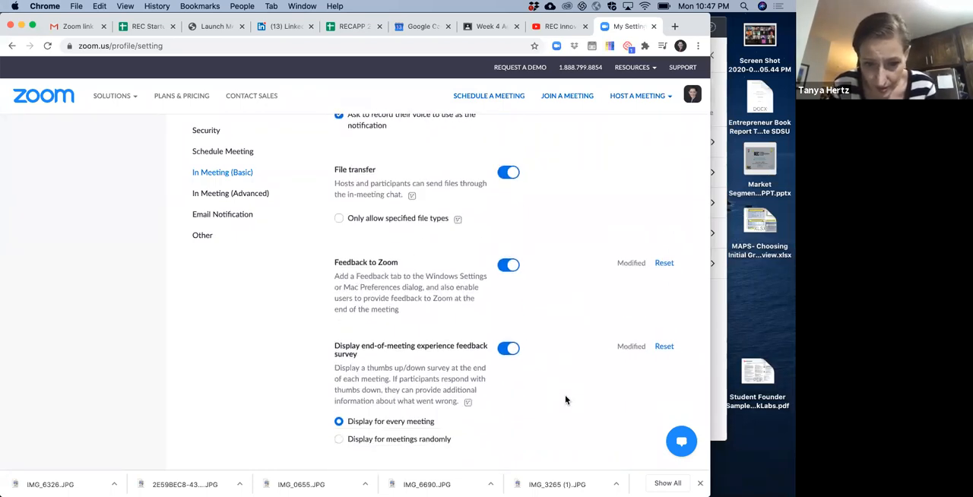
pyautogui.scroll(-3)
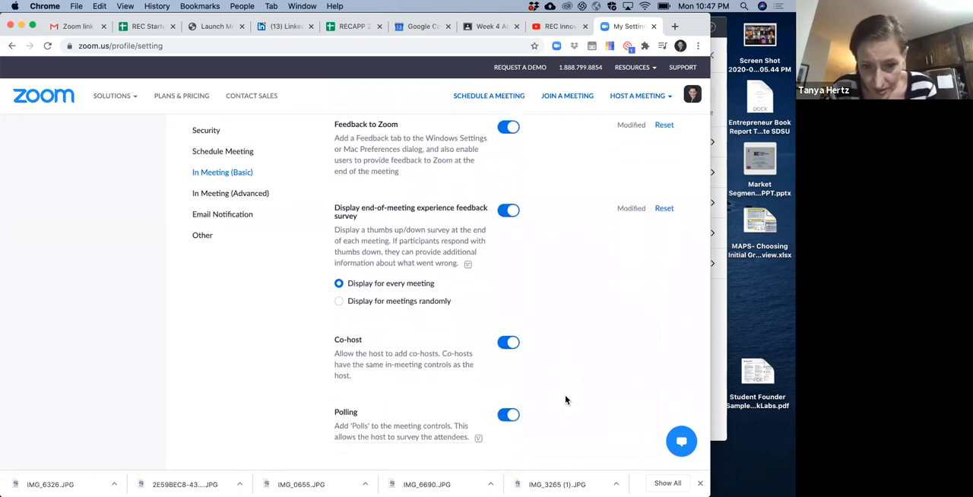
pyautogui.scroll(-3)
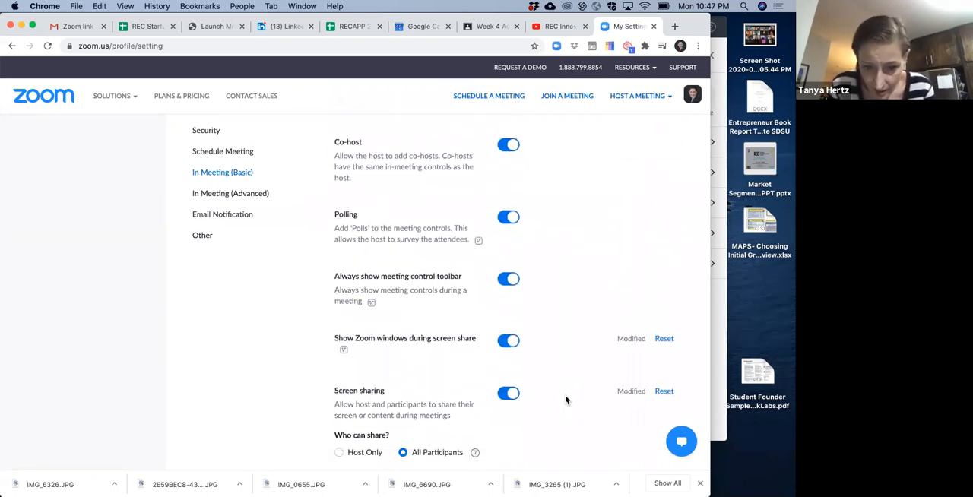
pyautogui.scroll(-3)
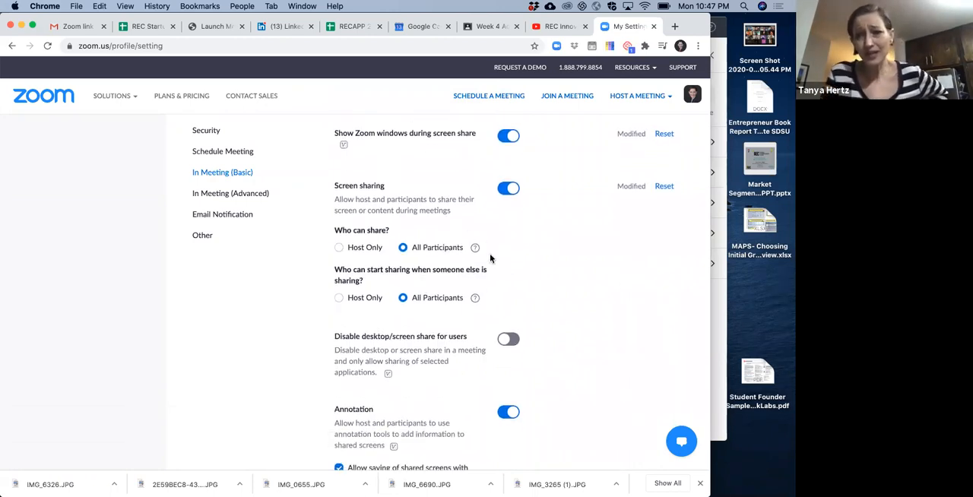
pyautogui.moveTo(475, 246)
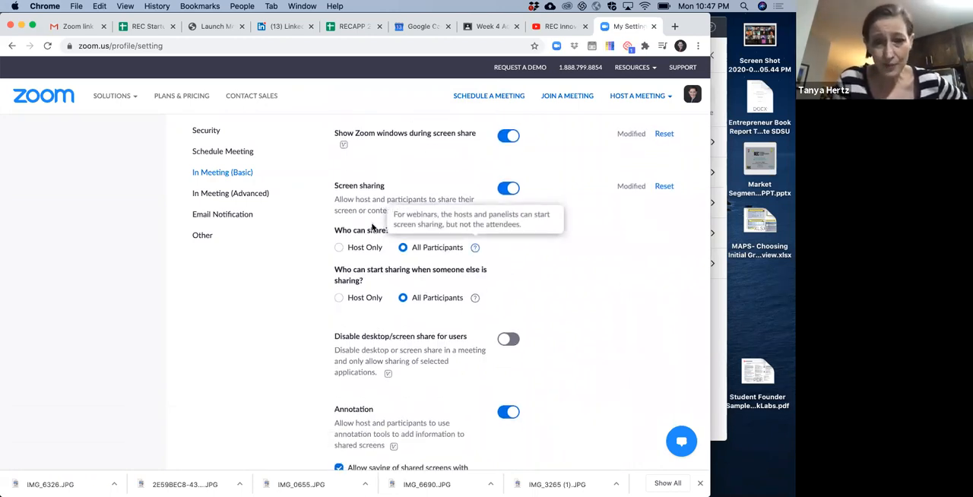
pyautogui.moveTo(351, 256)
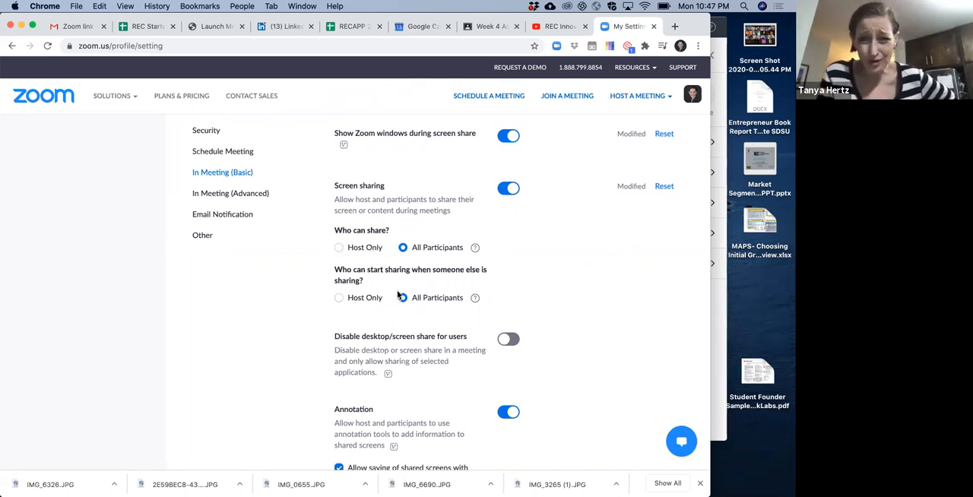
pyautogui.click(403, 299)
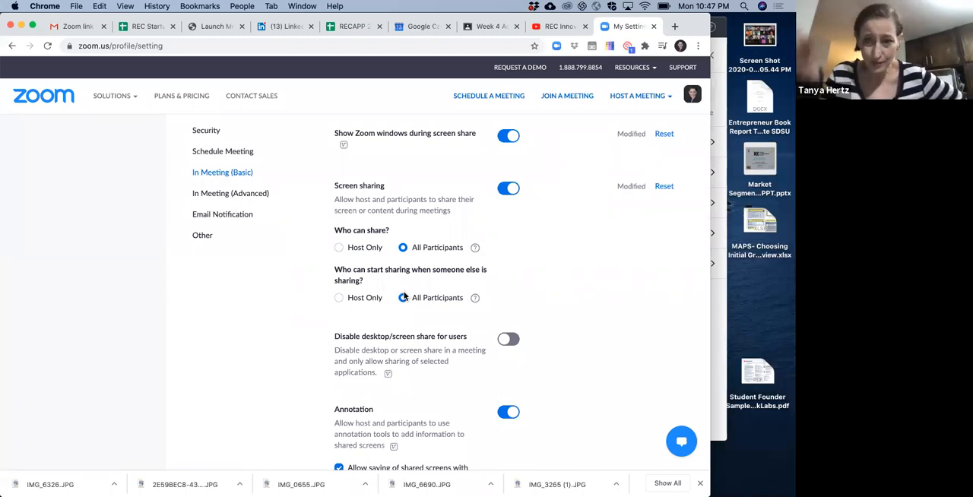
# - Turn on 'Allow removed participants to rejoin' under In Meeting (Basic)
pyautogui.scroll(-3)
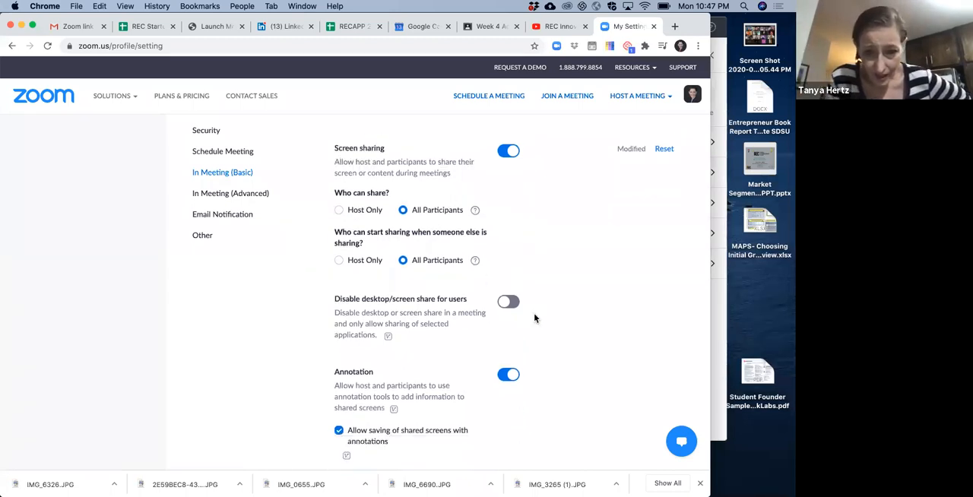
pyautogui.scroll(-3)
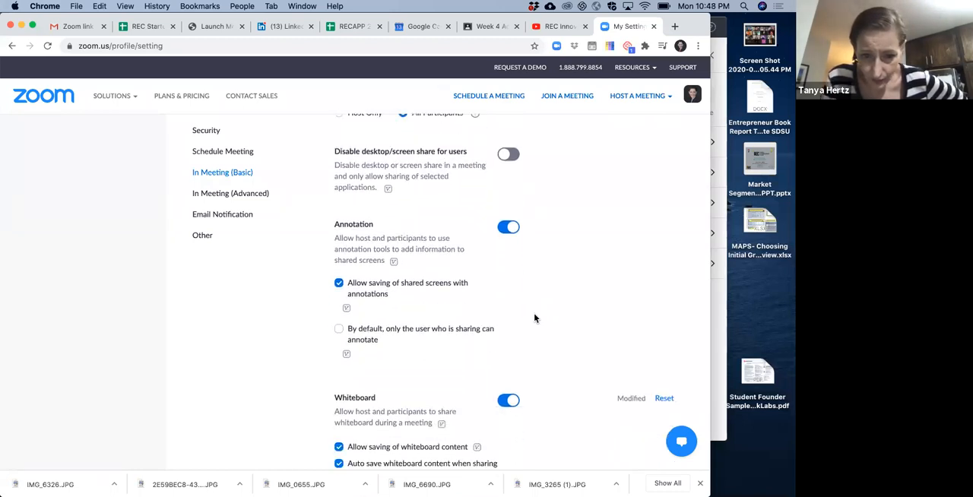
pyautogui.scroll(-3)
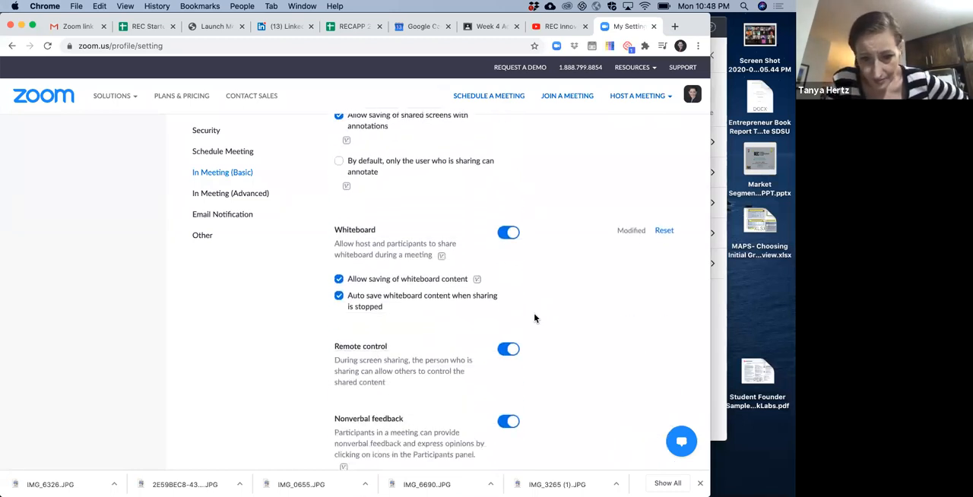
pyautogui.scroll(-3)
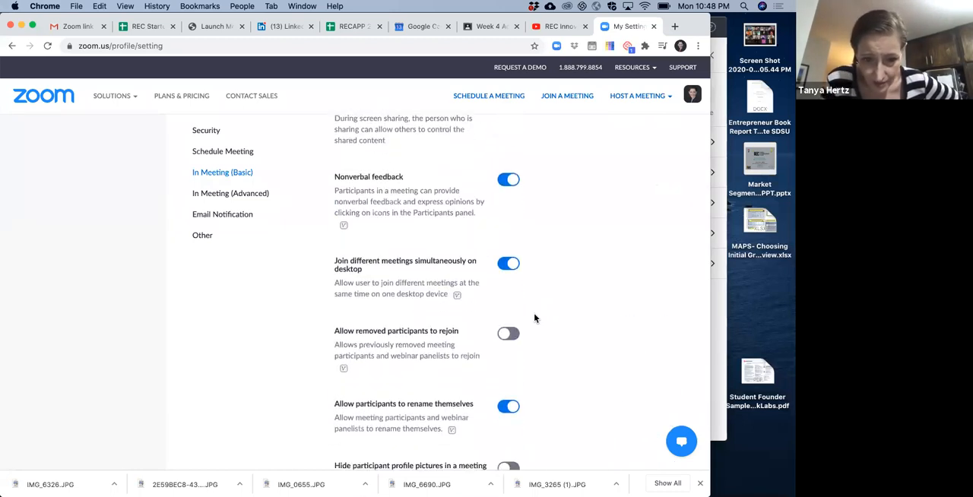
pyautogui.scroll(-3)
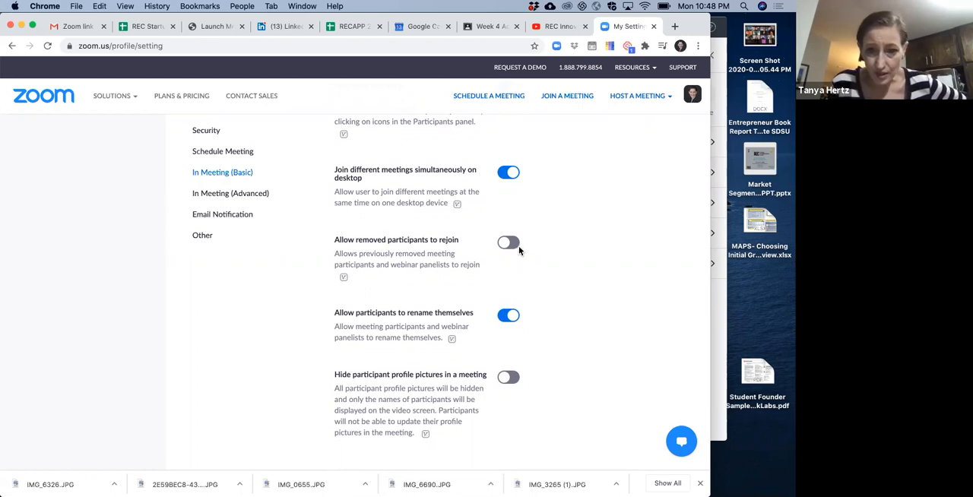
pyautogui.click(508, 243)
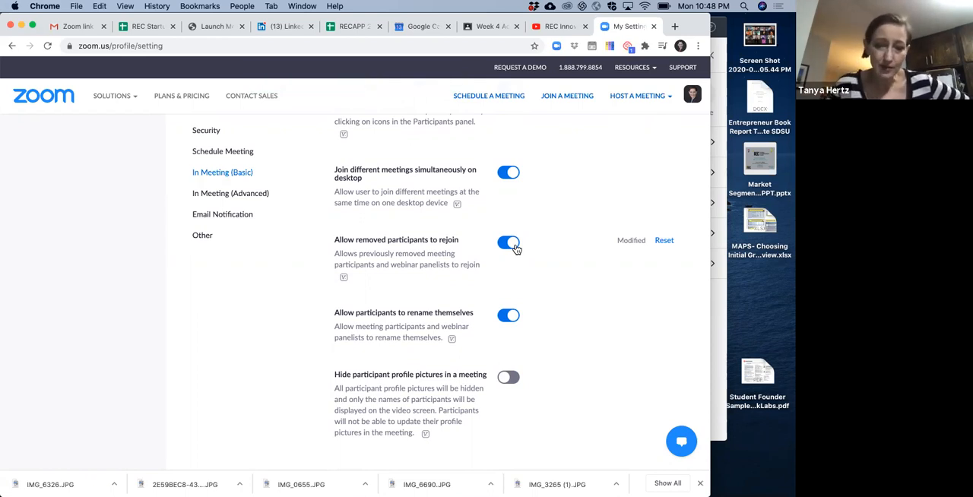
pyautogui.moveTo(562, 278)
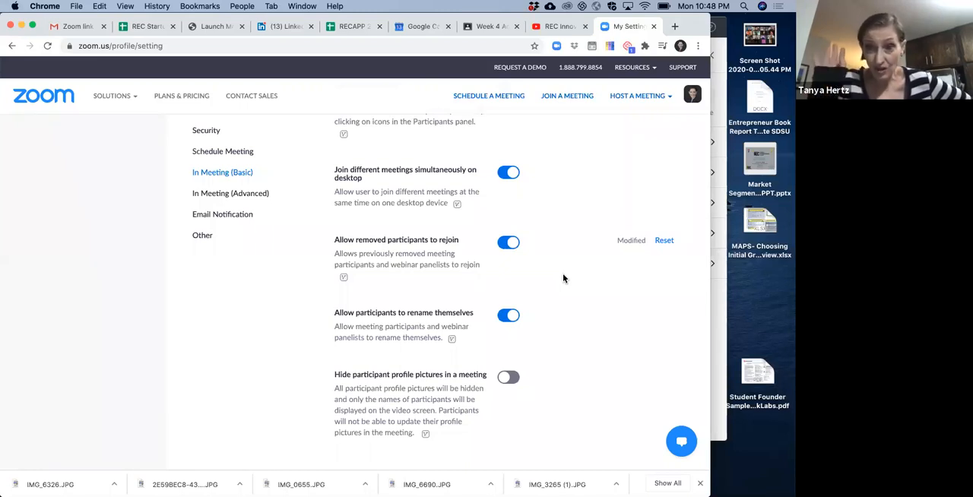
pyautogui.moveTo(477, 335)
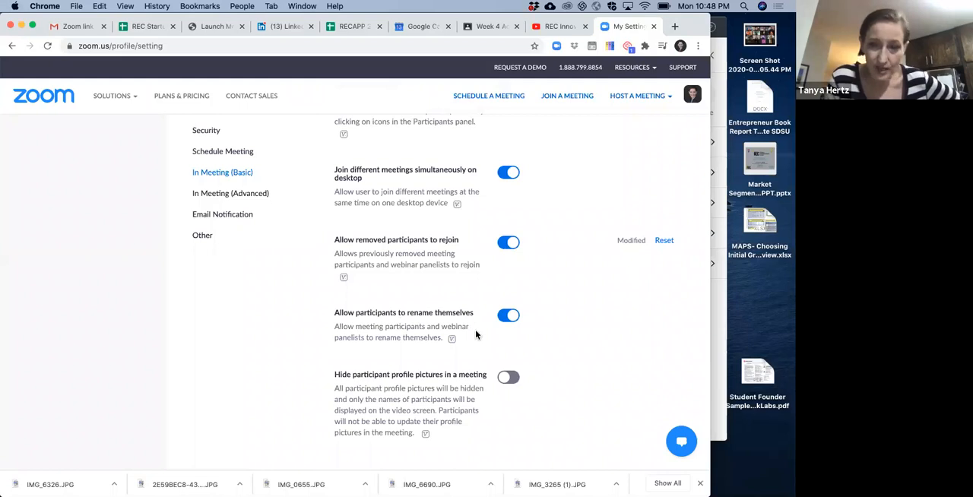
pyautogui.scroll(-3)
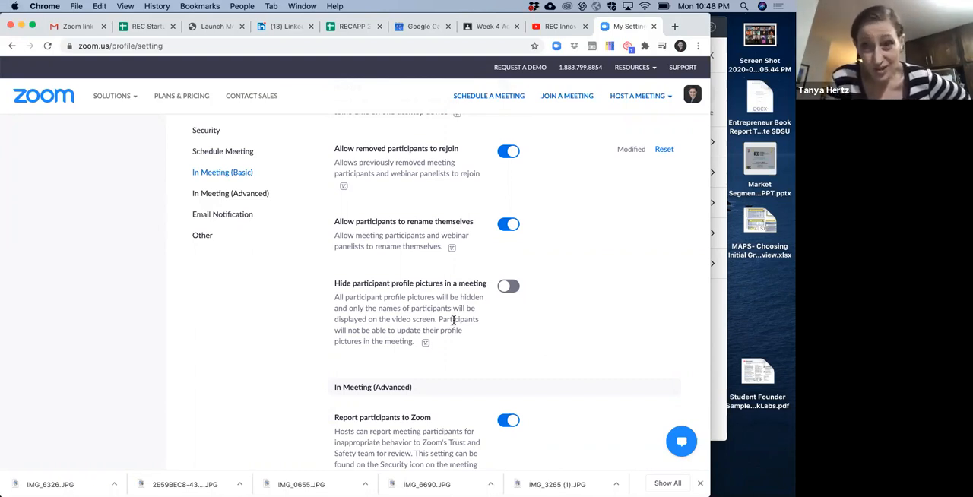
pyautogui.scroll(-3)
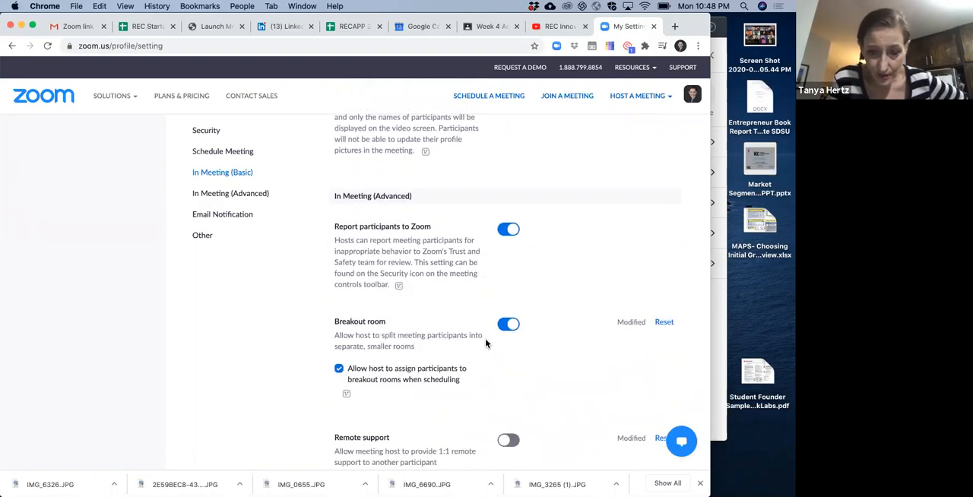
pyautogui.scroll(-3)
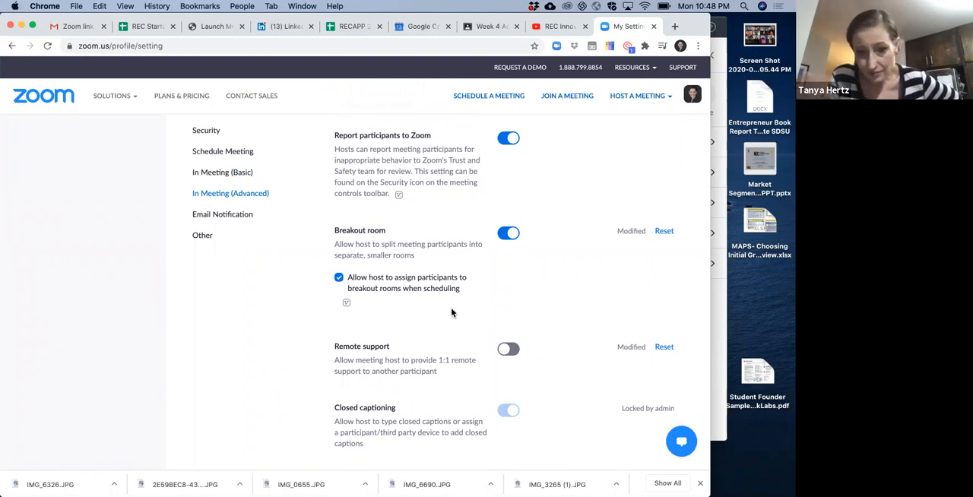
pyautogui.scroll(-3)
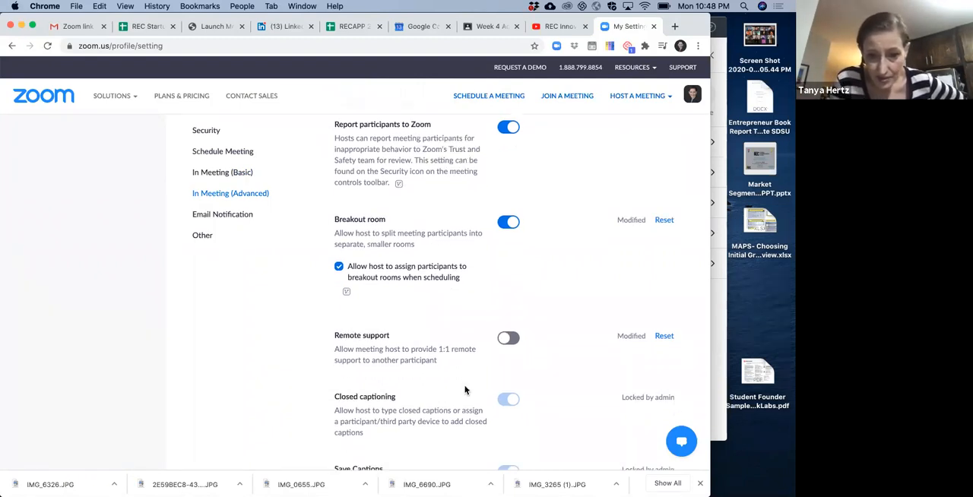
pyautogui.scroll(-3)
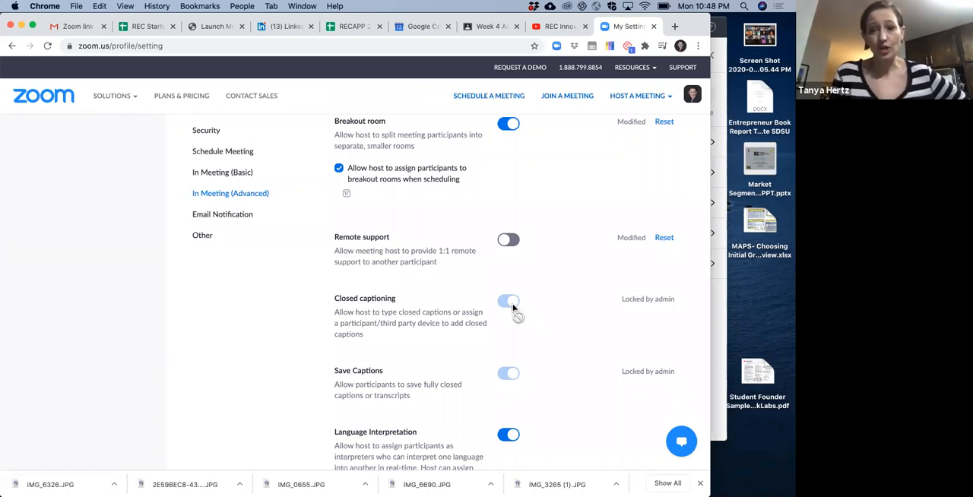
pyautogui.moveTo(639, 329)
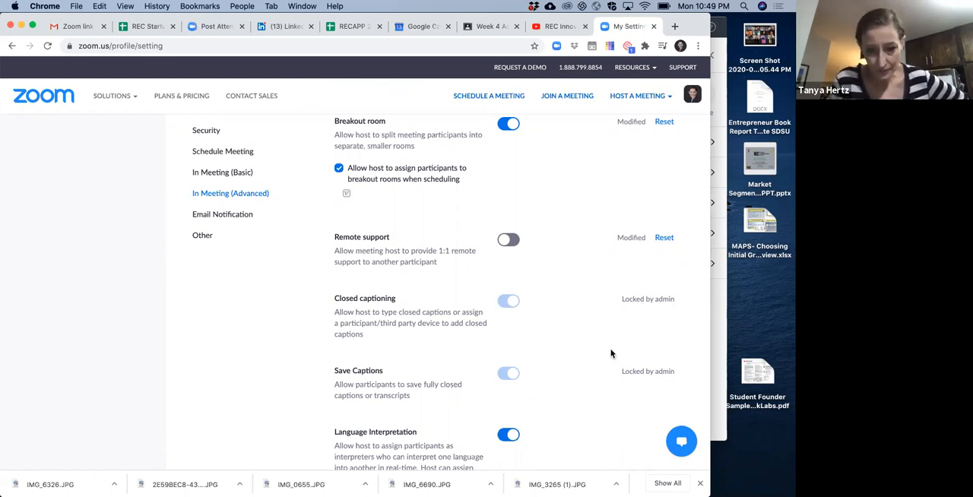
pyautogui.scroll(-3)
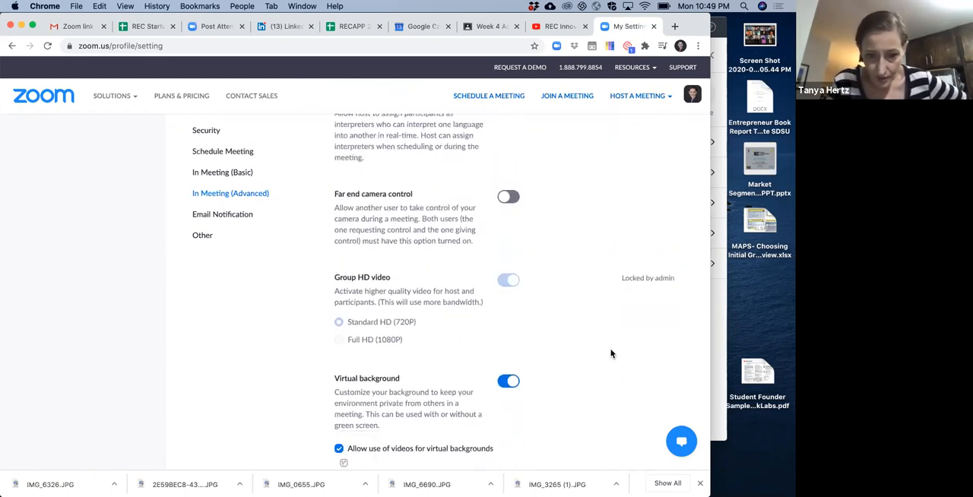
pyautogui.scroll(-3)
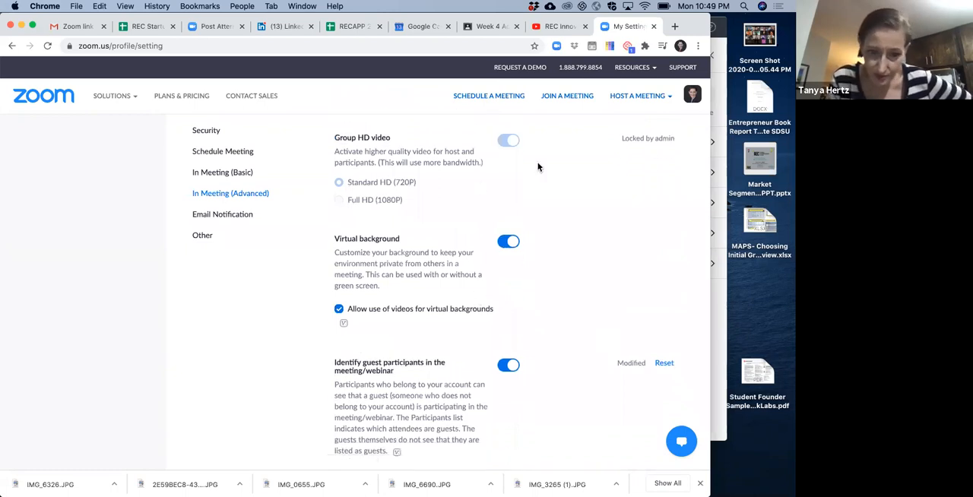
pyautogui.scroll(-3)
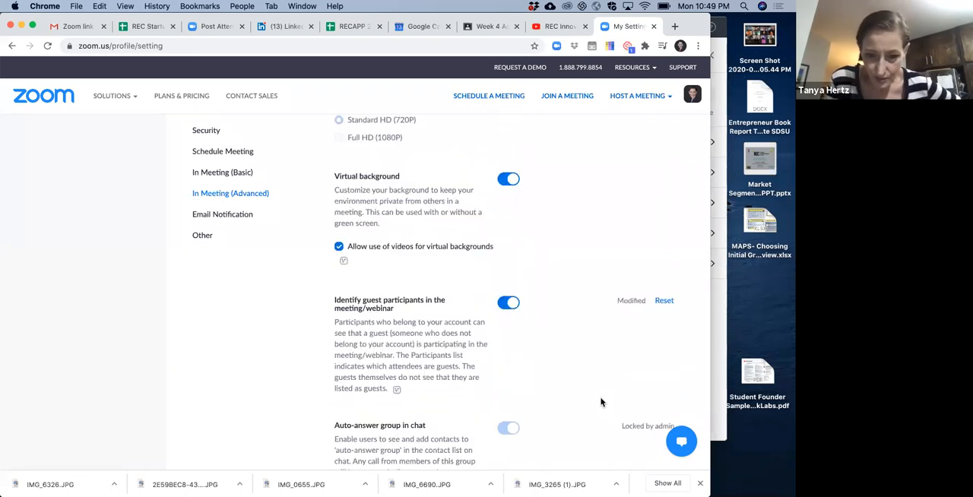
pyautogui.scroll(-3)
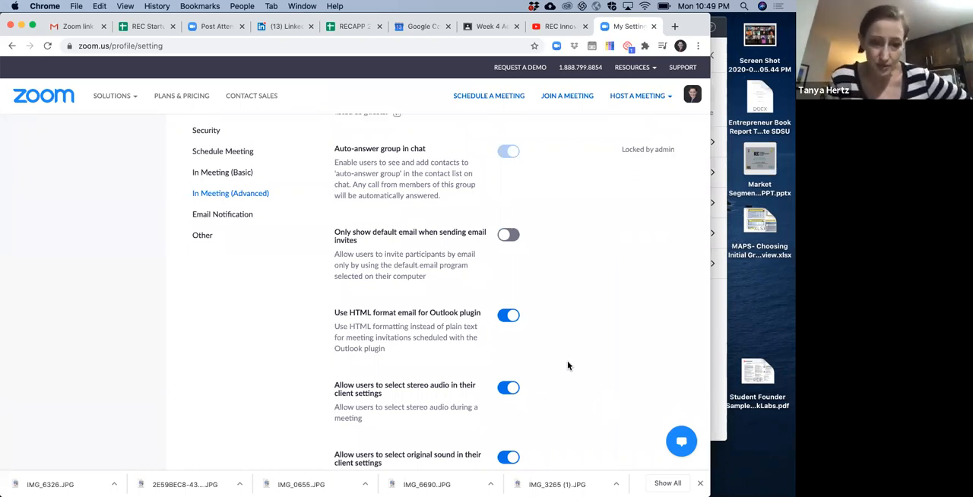
pyautogui.scroll(-3)
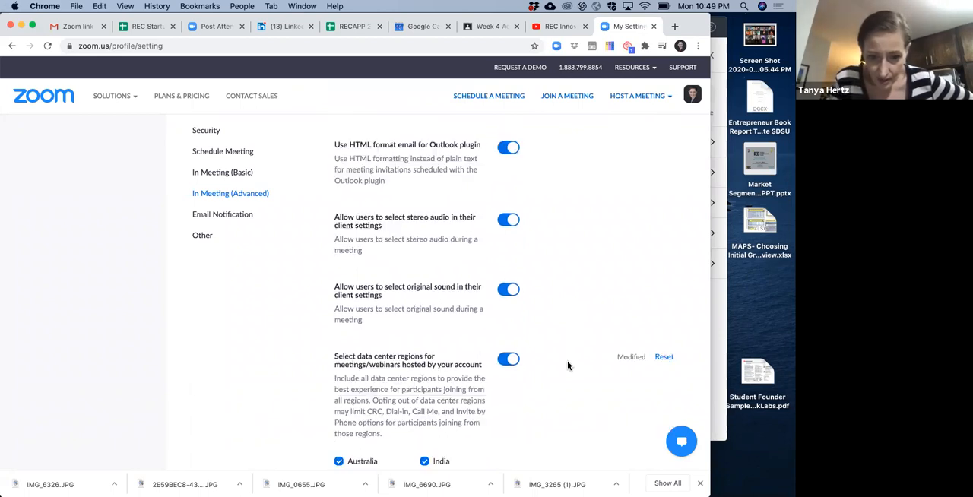
pyautogui.scroll(-3)
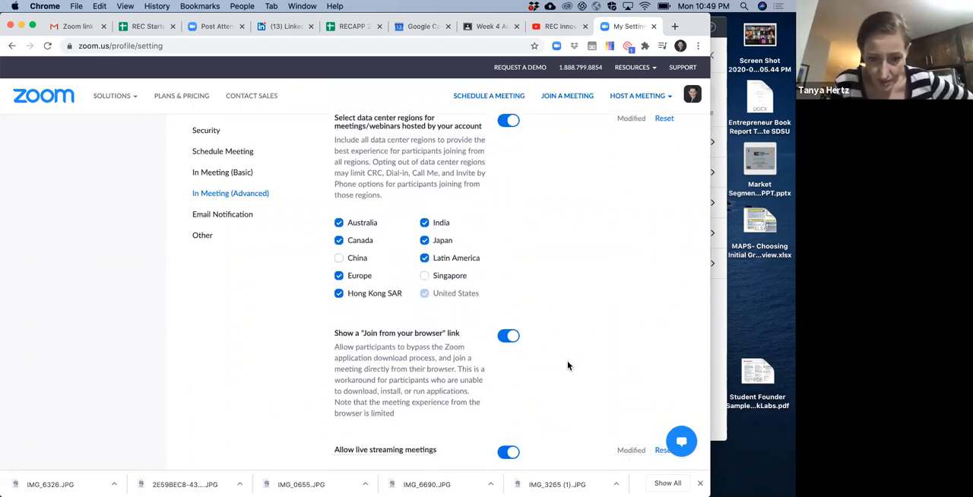
pyautogui.scroll(-3)
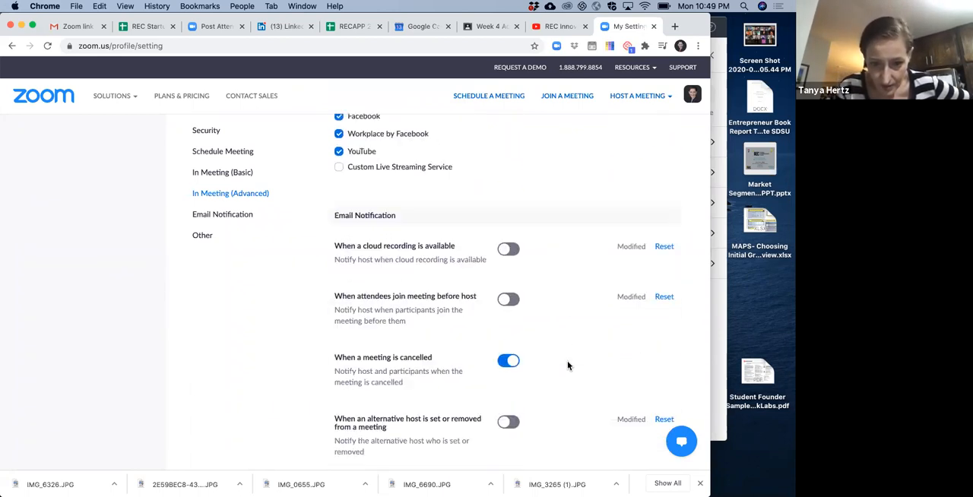
pyautogui.scroll(-3)
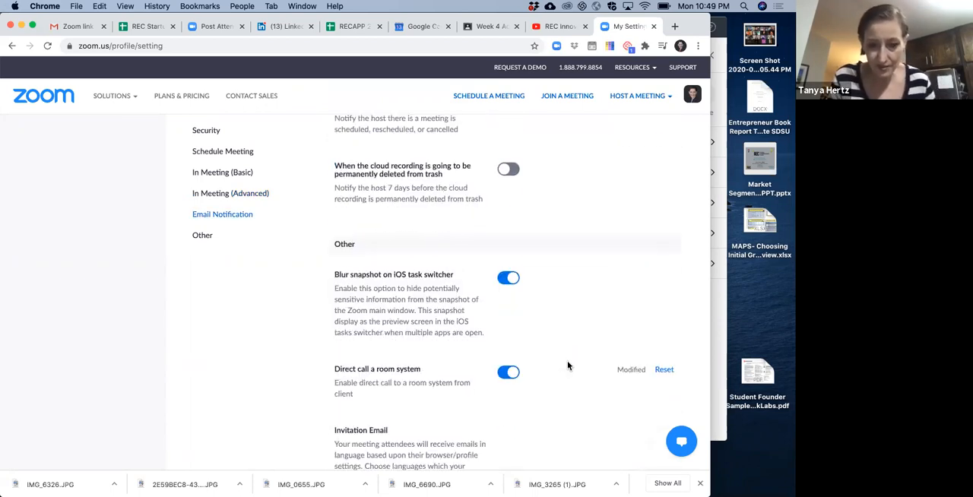
pyautogui.scroll(-3)
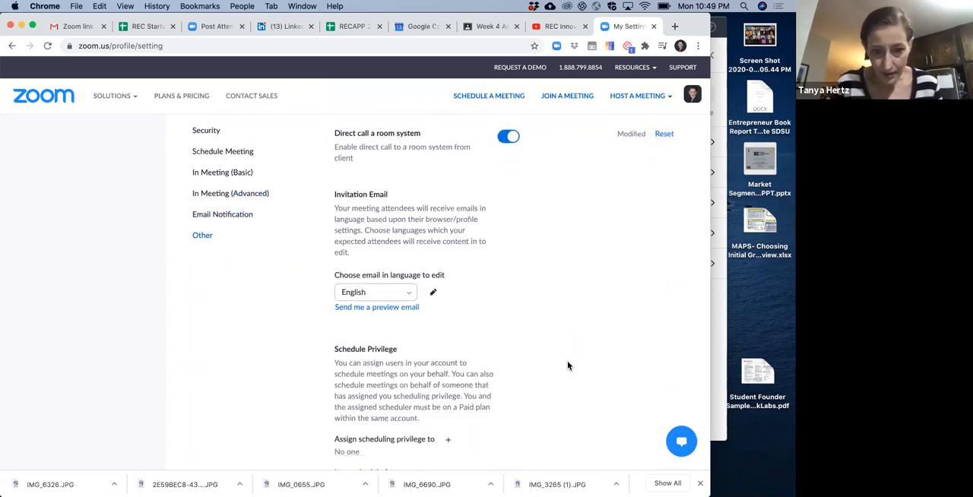
pyautogui.scroll(-3)
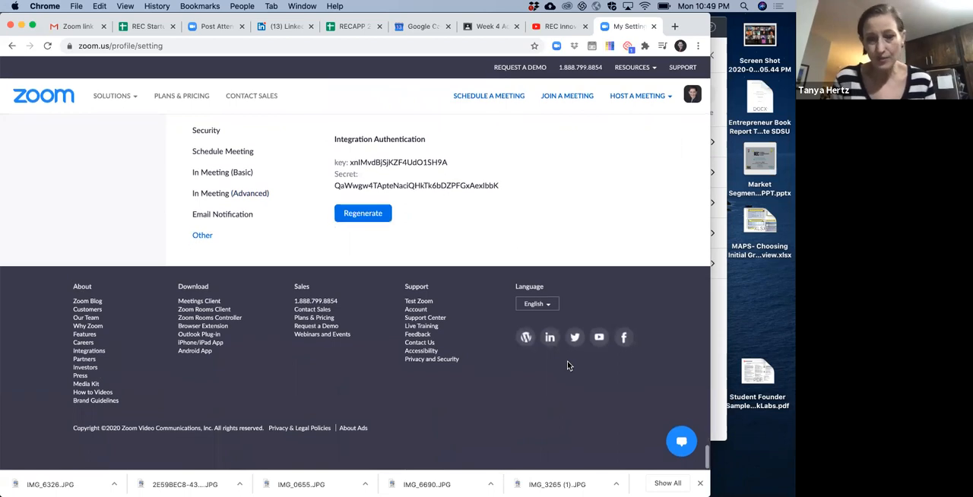
pyautogui.scroll(3)
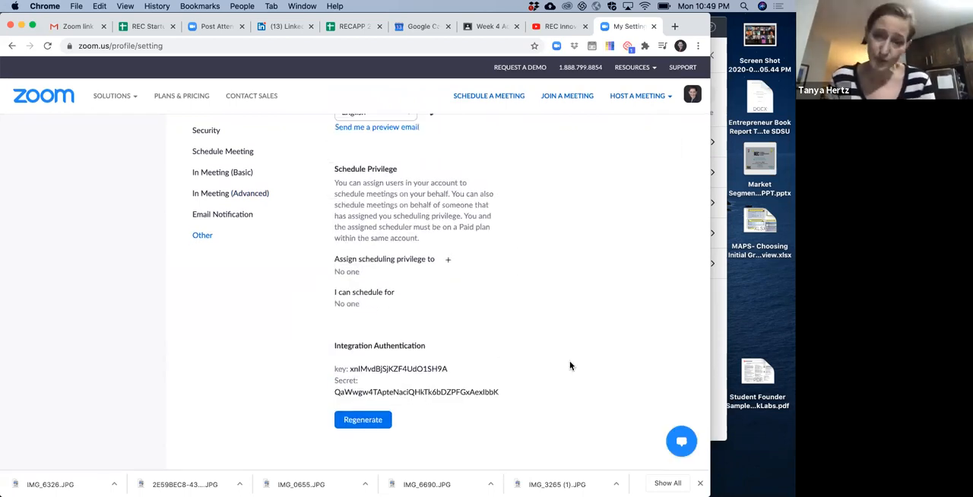